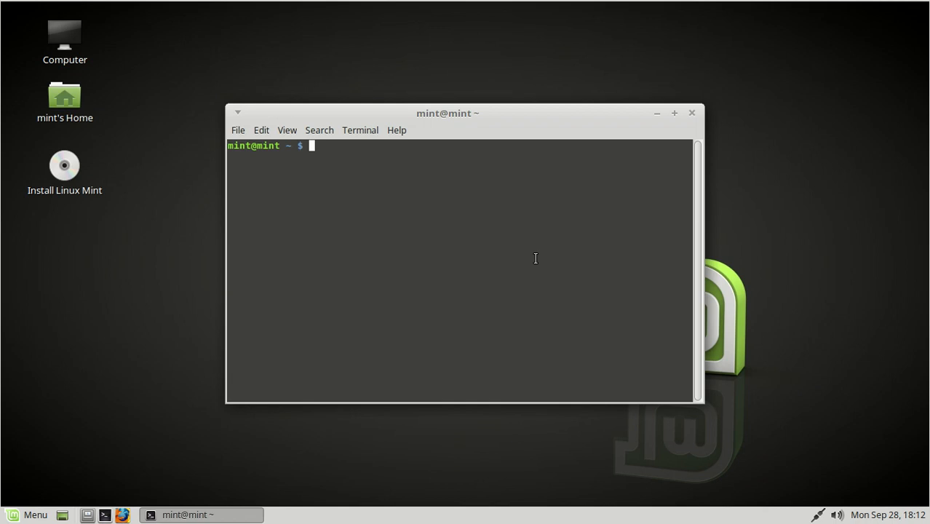
Install dynagen and dynamips with apt, then list the router folder containing c7200.bin
text(u)
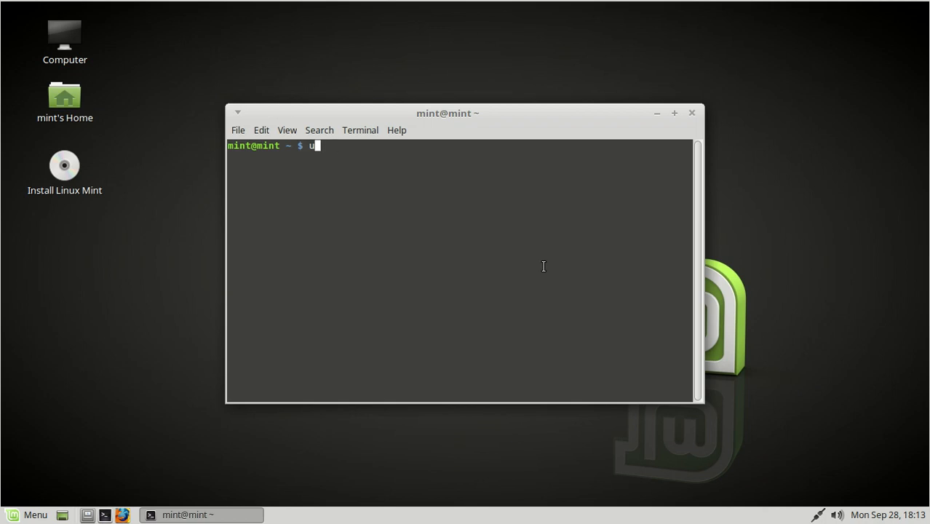
text(sudo apt install d)
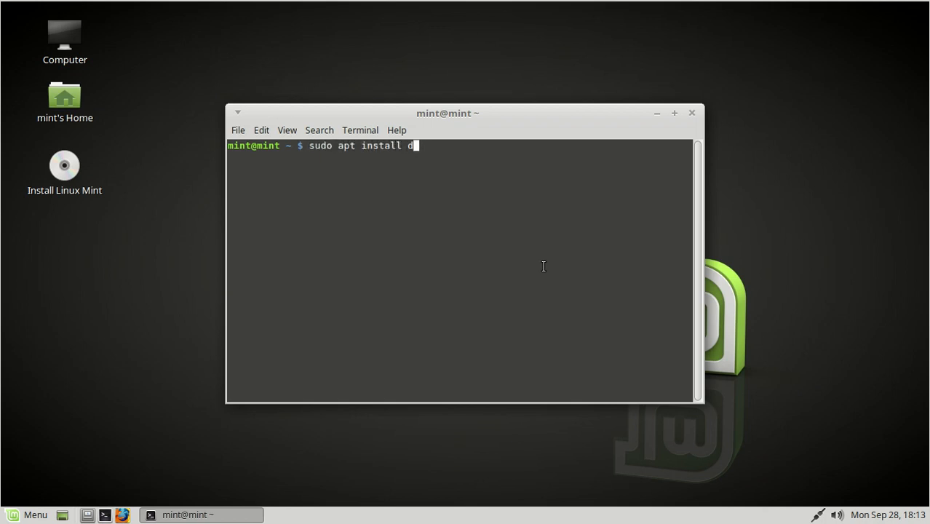
text(ynagen)
text(cd router/)
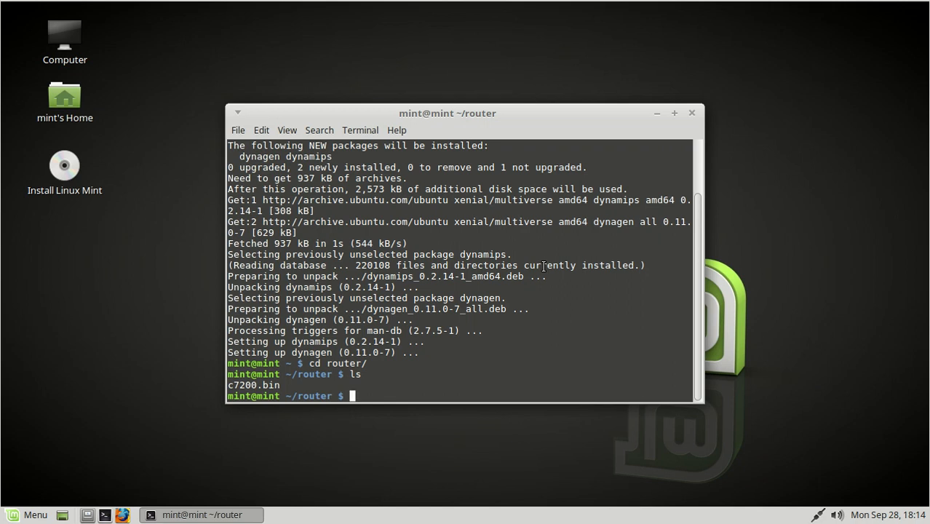
Open the areebdynagen.conf configuration file in vi
text(vi)
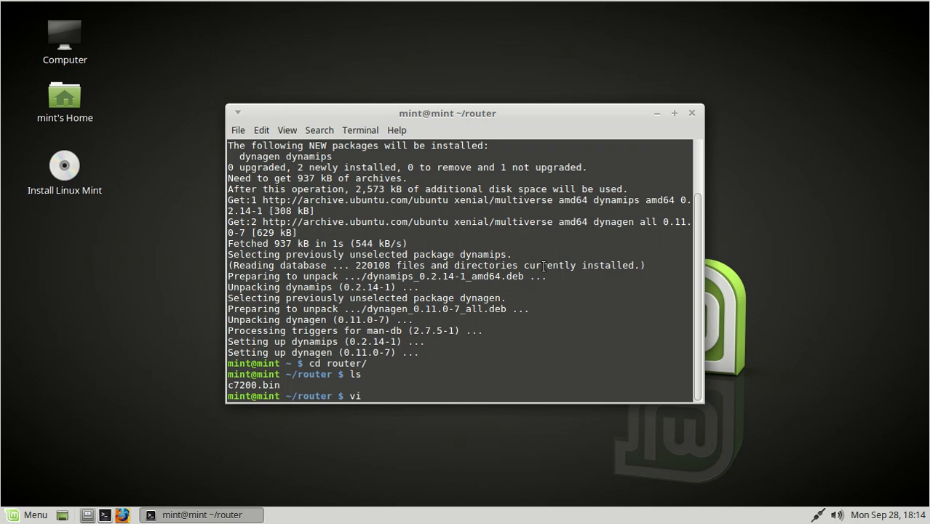
text(" ")
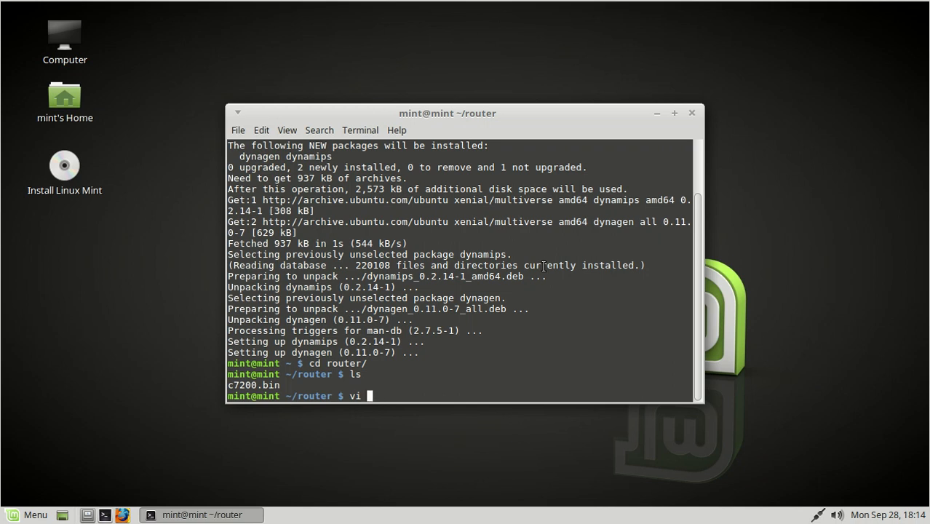
text(aree)
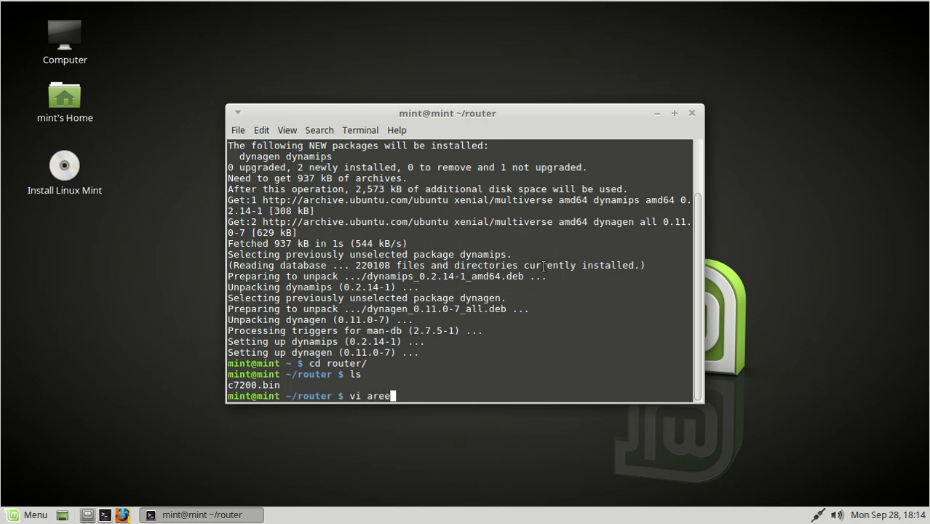
text(bdynagen)
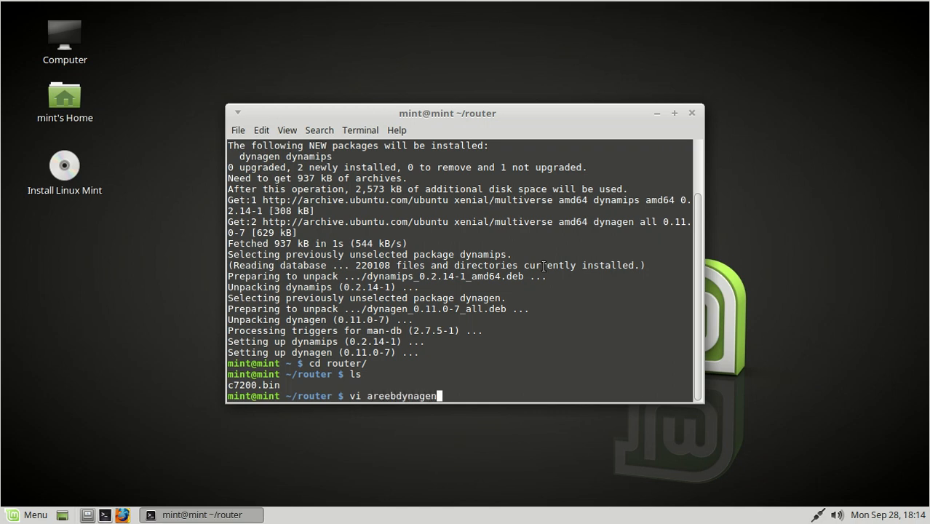
key(Return)
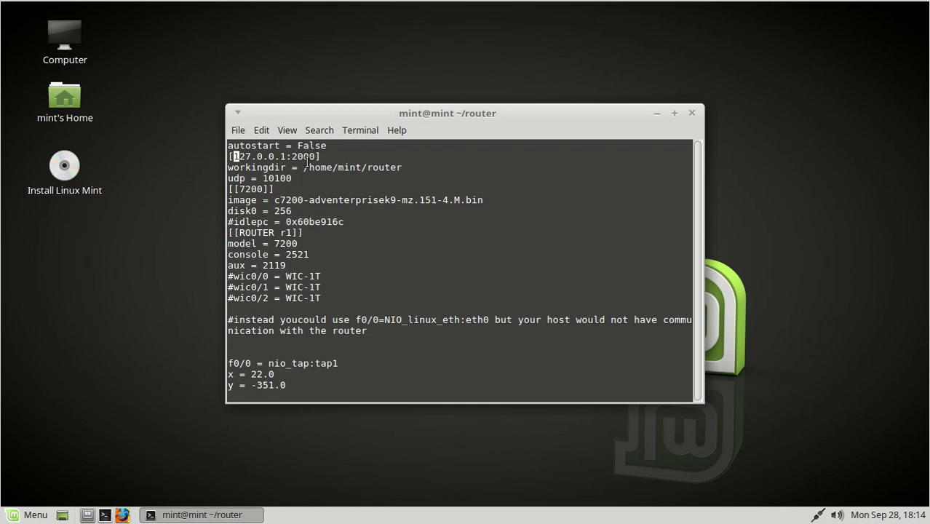
mouse_move(252, 207)
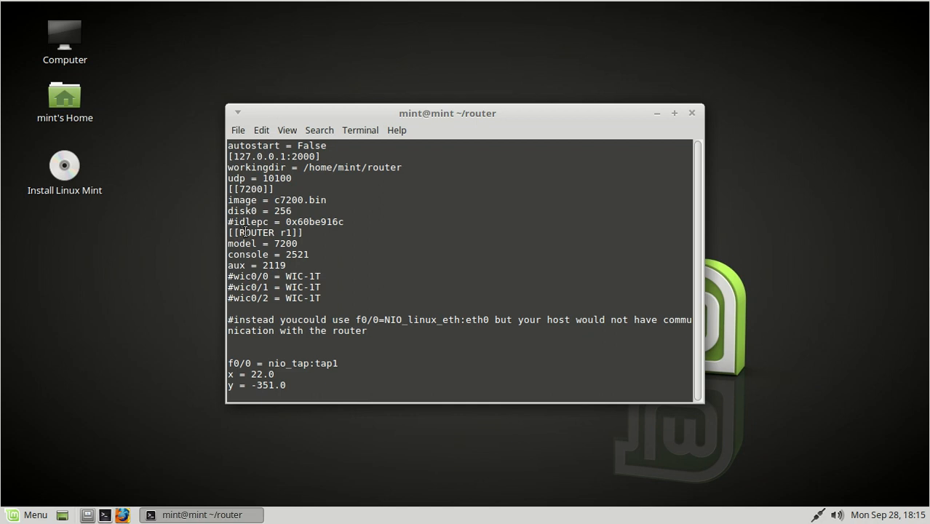
Keep the router named r1, point its image to c7200.bin, and save with :w
double_click(266, 232)
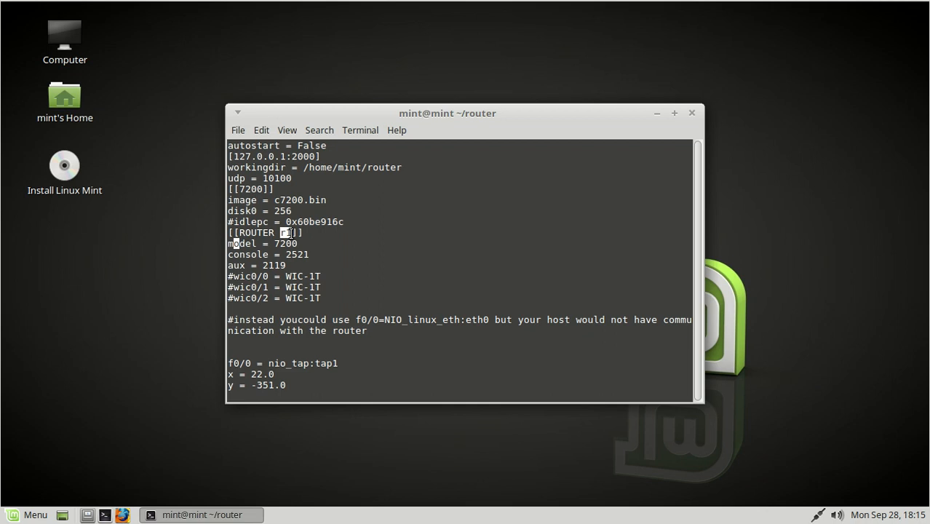
text(r1)
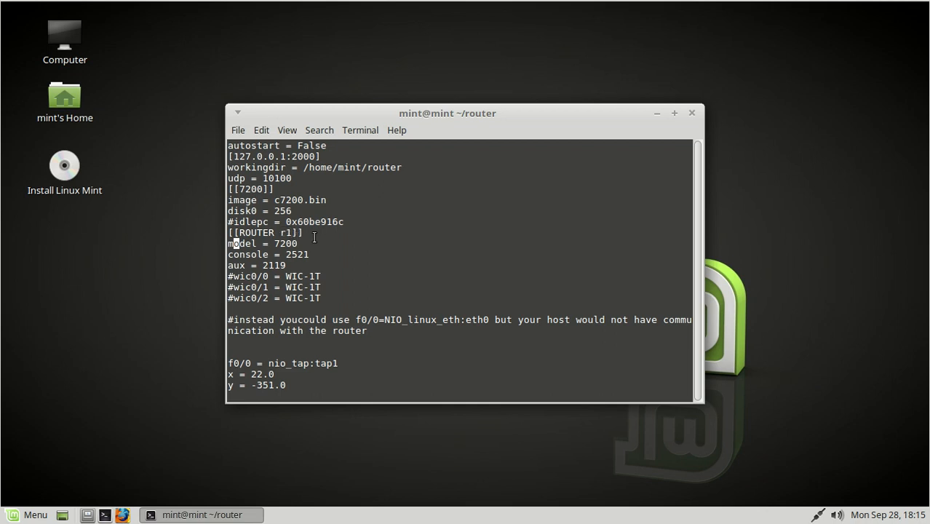
double_click(282, 243)
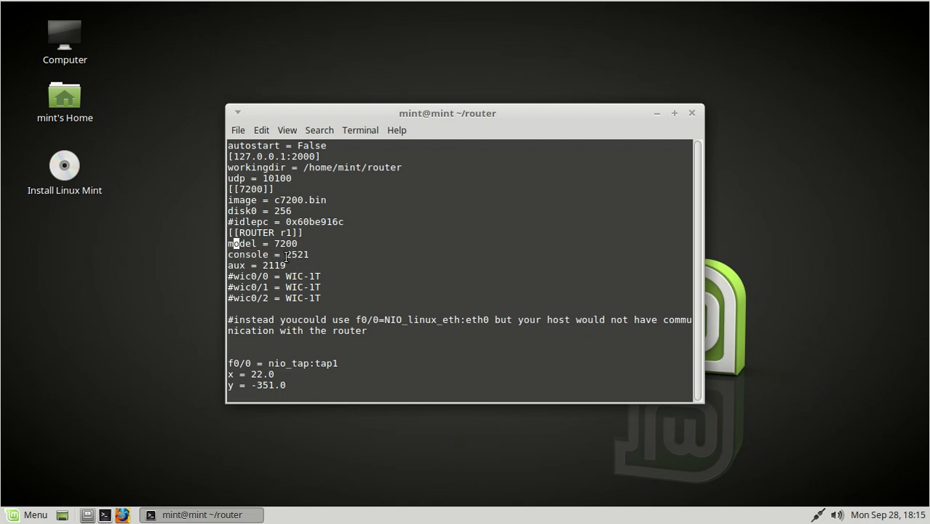
double_click(295, 255)
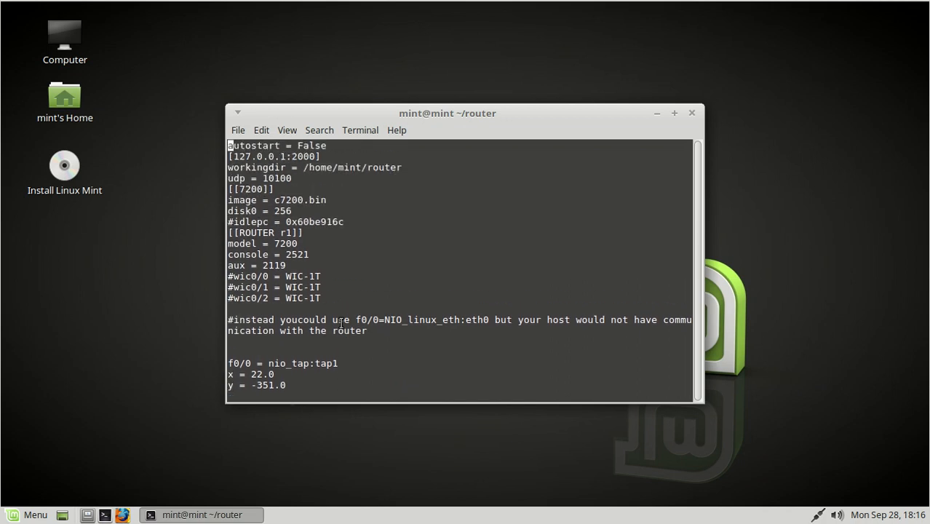
text(:w)
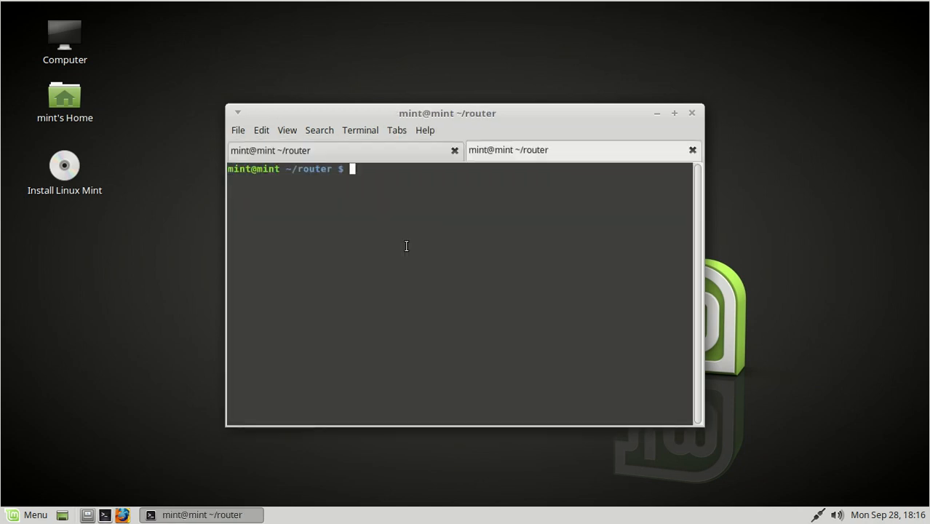
Run sudo dynamips -H 2000& in a second tab to start the hypervisor
text(sudo)
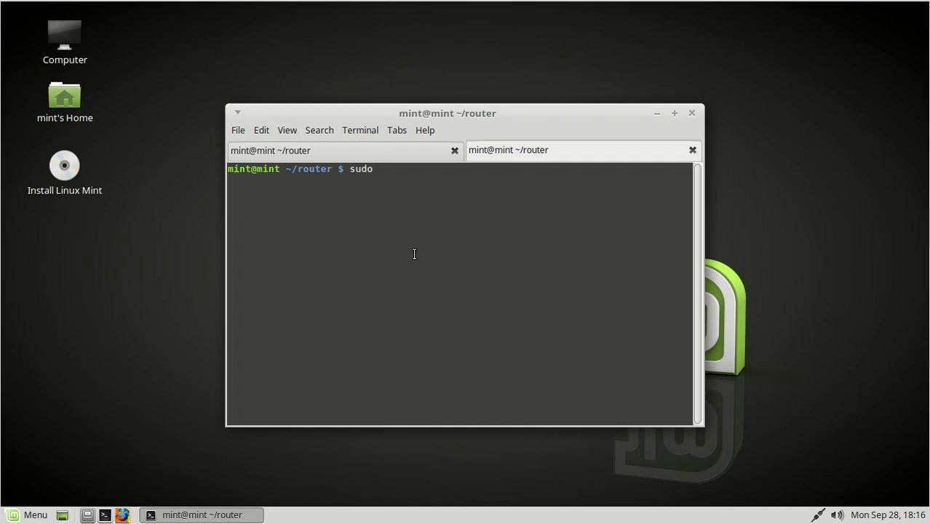
text(dynamips -)
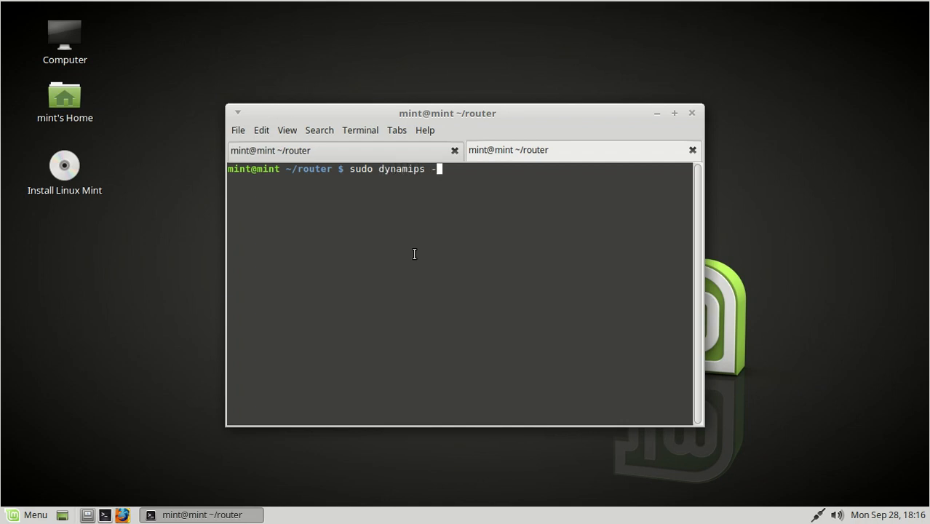
text(H 2000&)
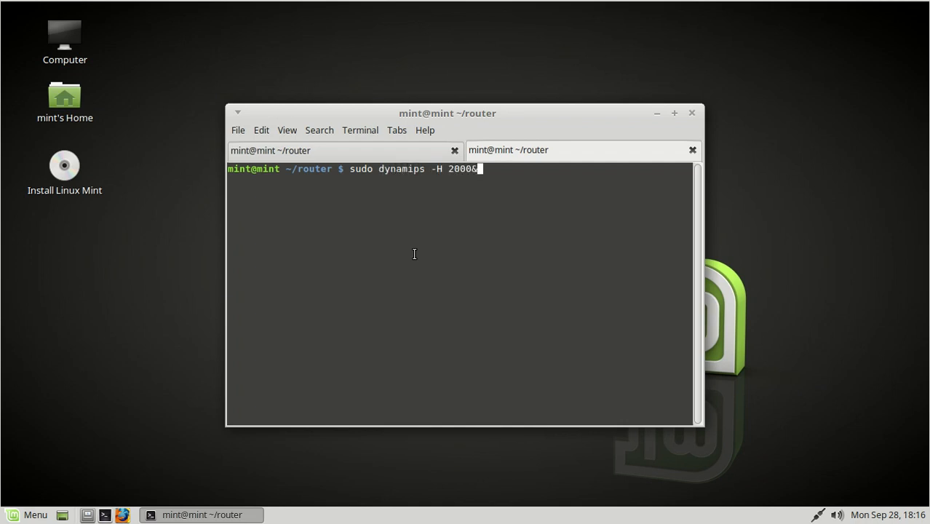
key(Return)
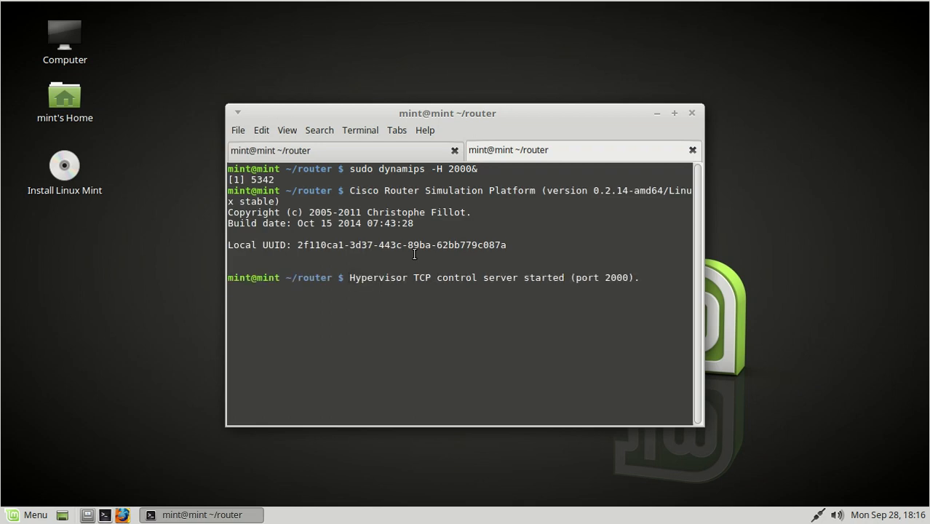
key(Return)
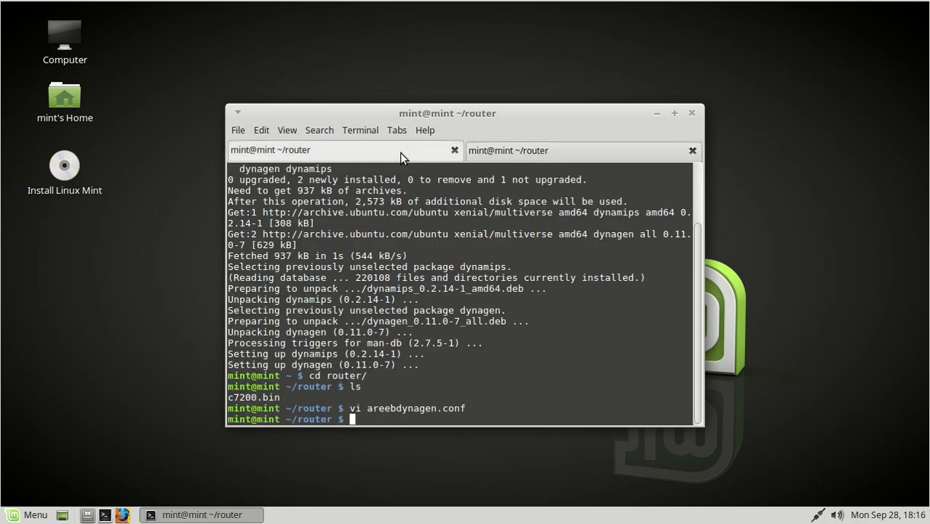
mouse_move(413, 344)
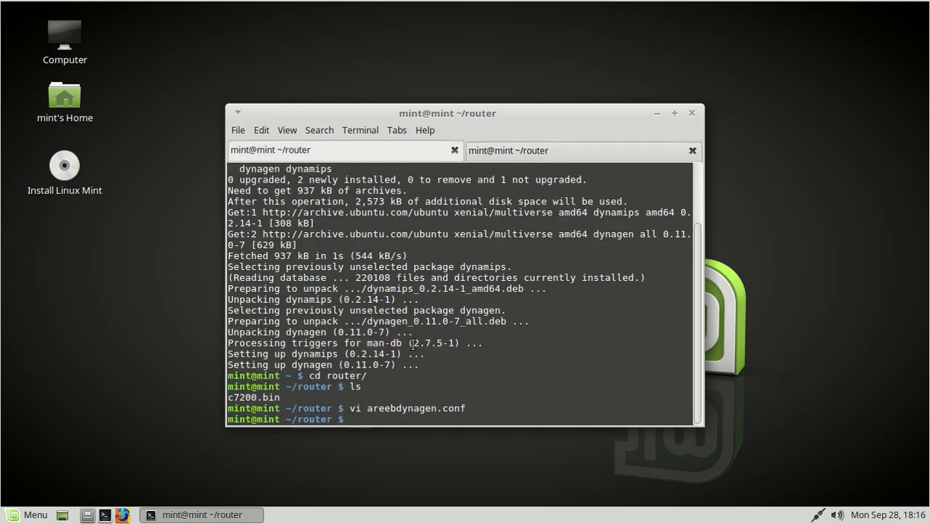
Load areebdynagen.conf into dynagen and start router r1
text(dyna)
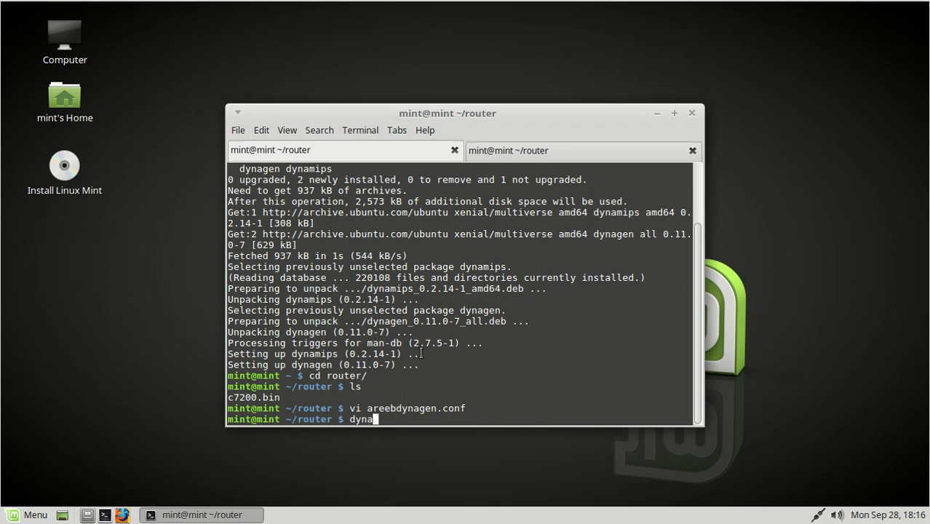
text(gen areebdynagen.conf)
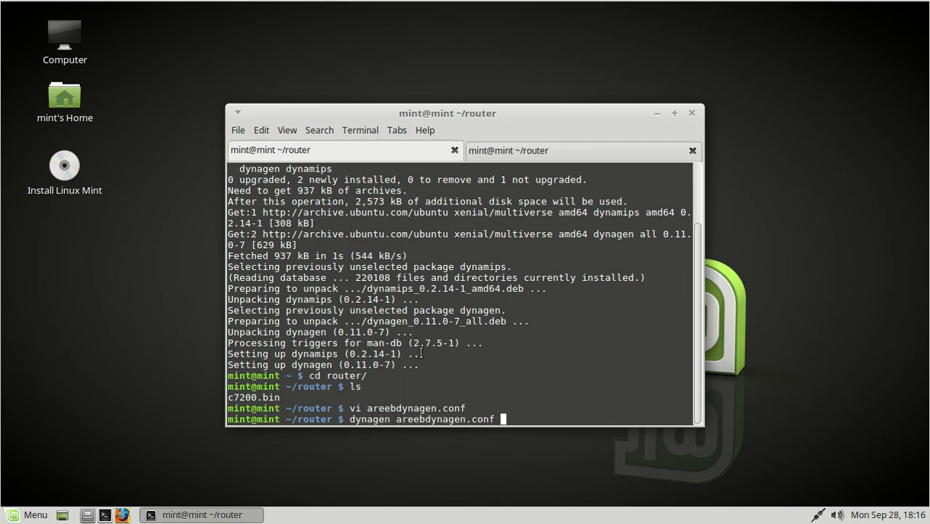
key(Return)
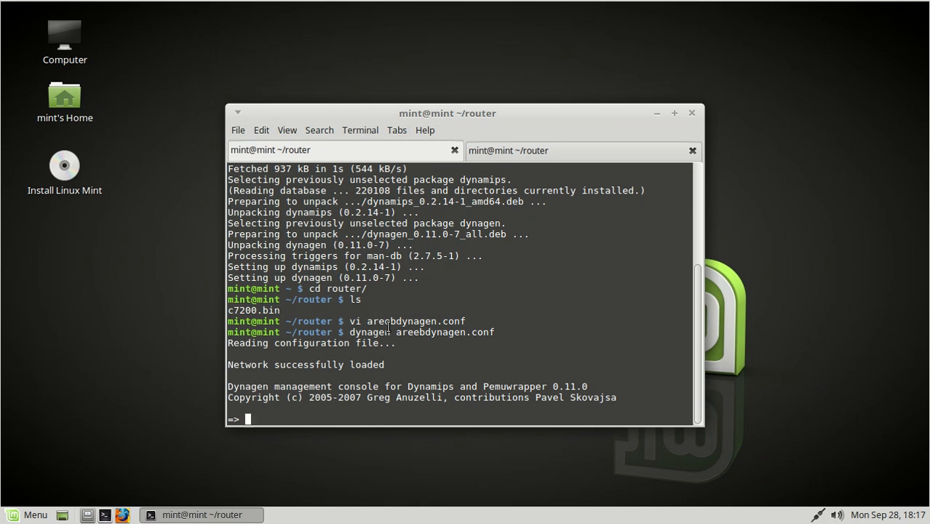
text(start r)
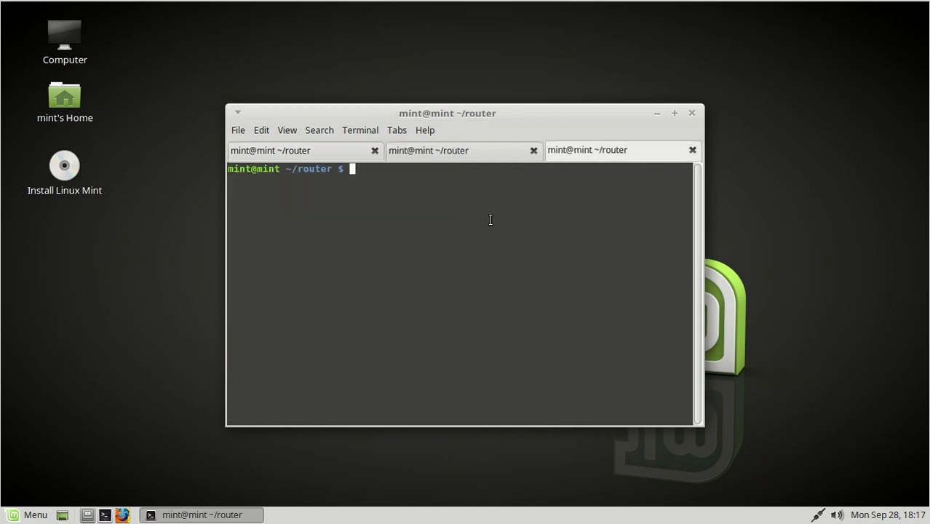
Telnet to r1's console on localhost and answer 'no' to the initial configuration dialog
text(telnet localhost)
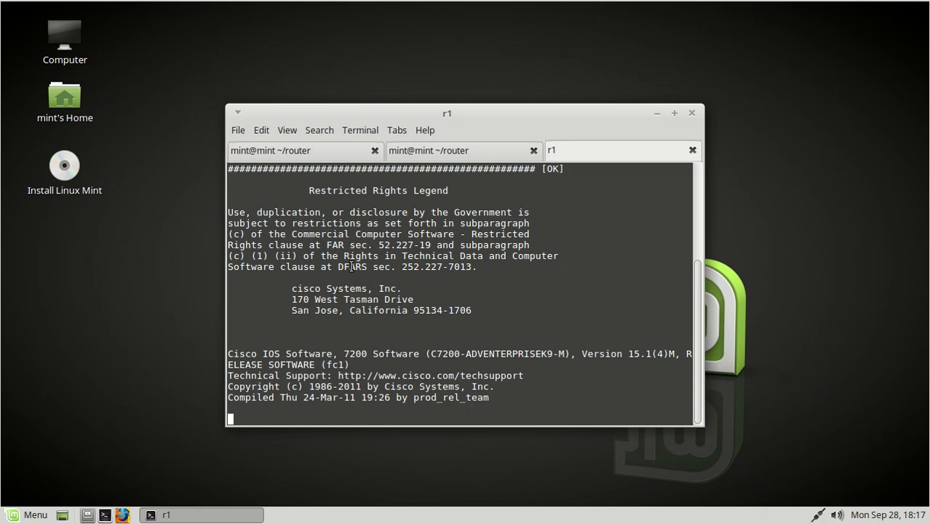
right_click(351, 270)
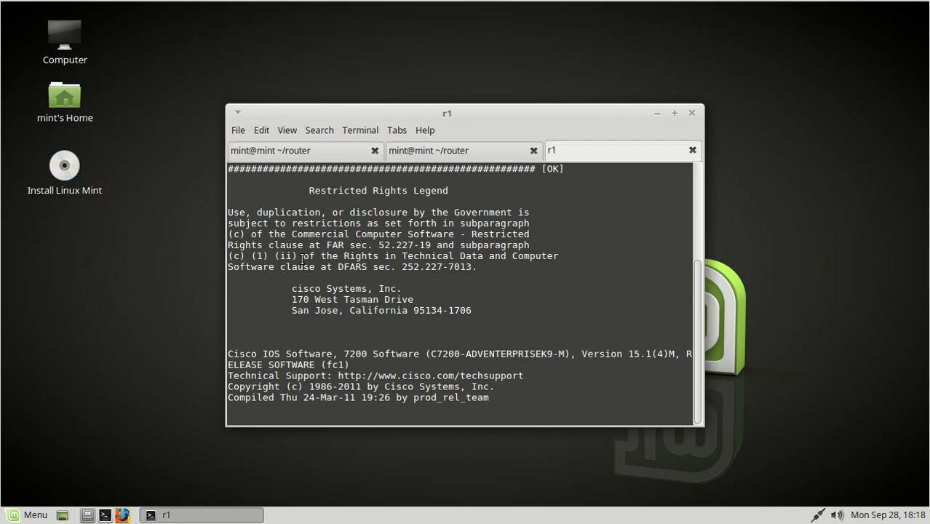
right_click(303, 260)
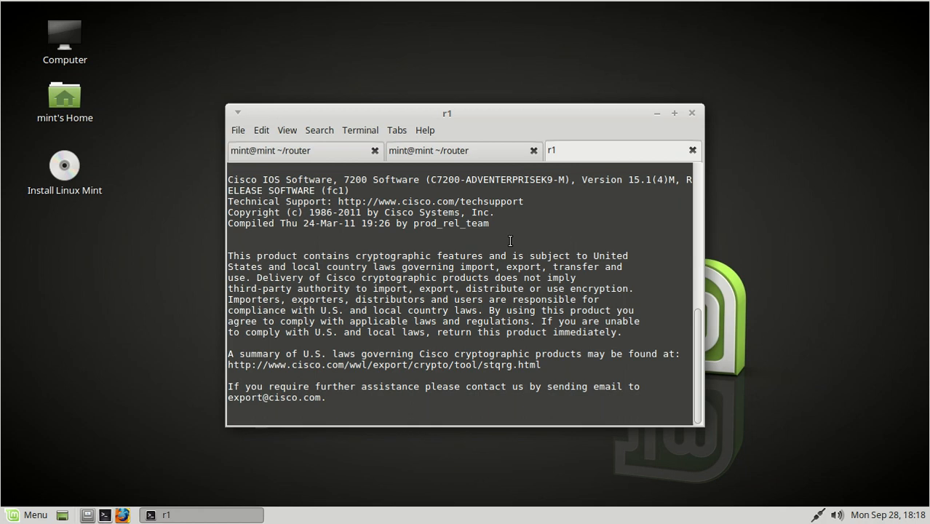
mouse_move(518, 237)
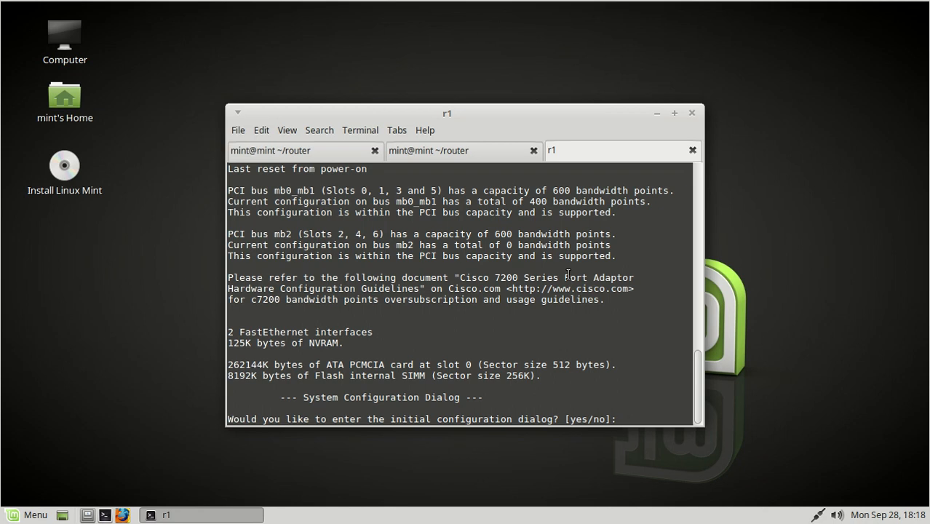
mouse_move(412, 270)
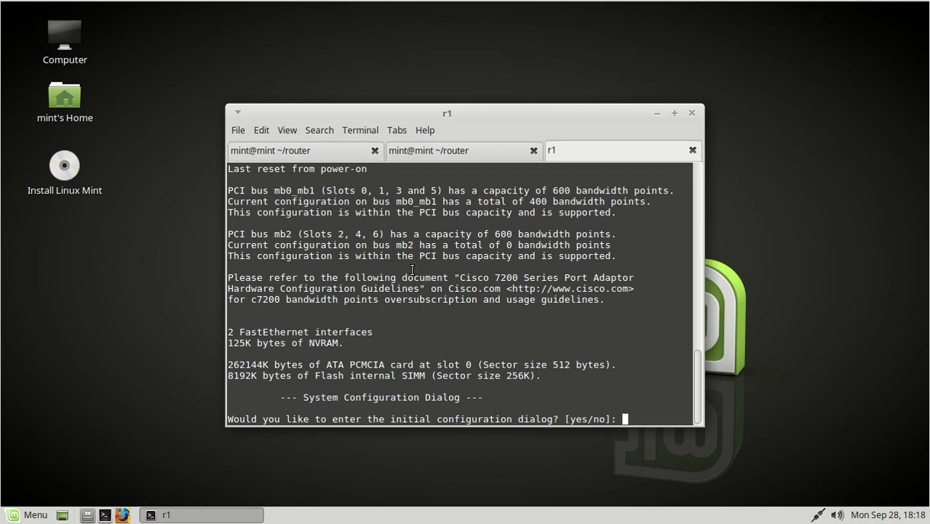
text(no)
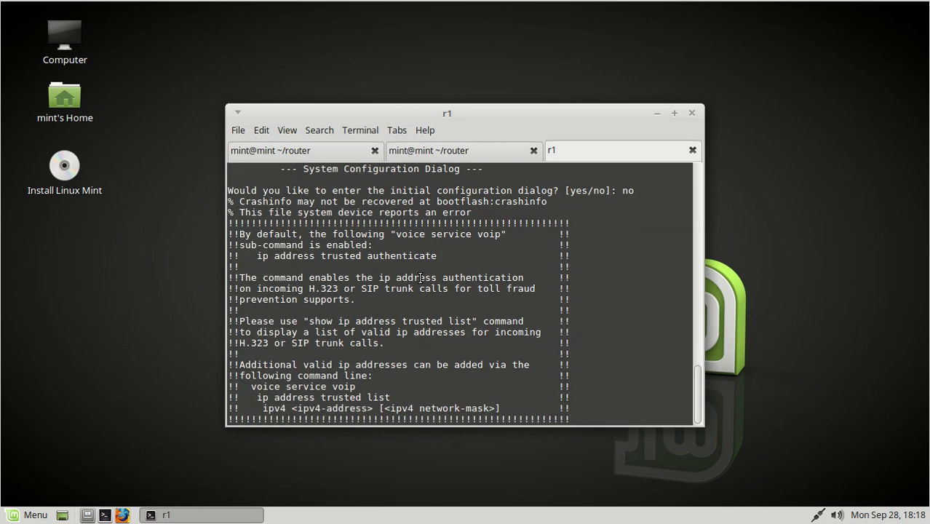
key(Return)
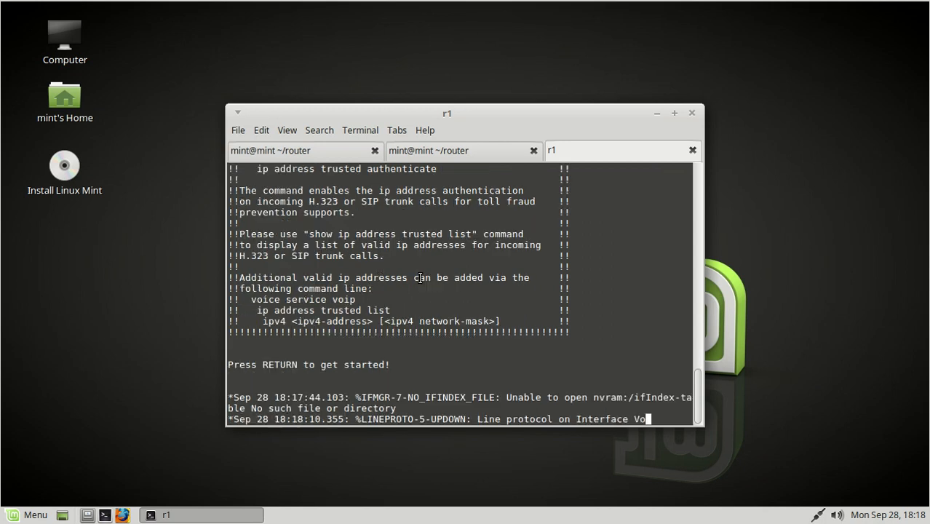
Give fa0/0 address 192.168.5.1 255.255.255.0 and bring it up with no shut
key(Return)
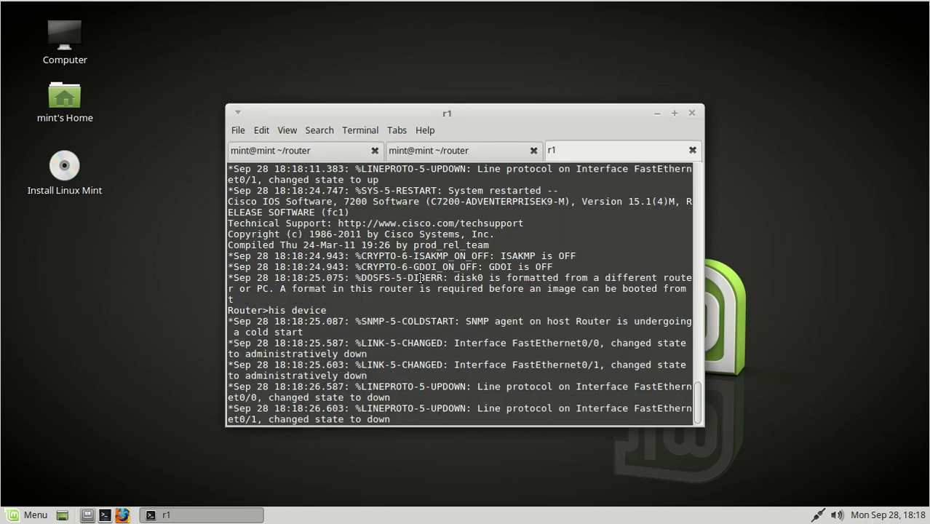
text(enable)
text(conf t)
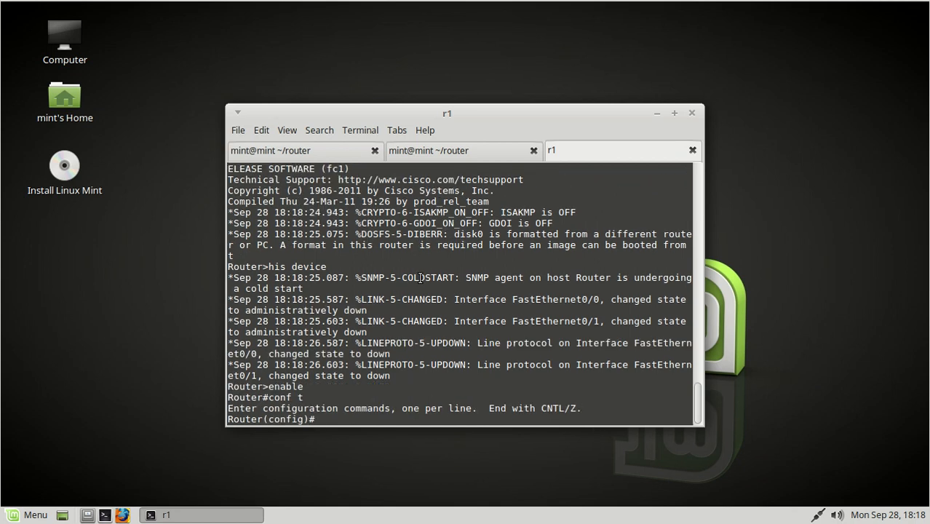
text(i)
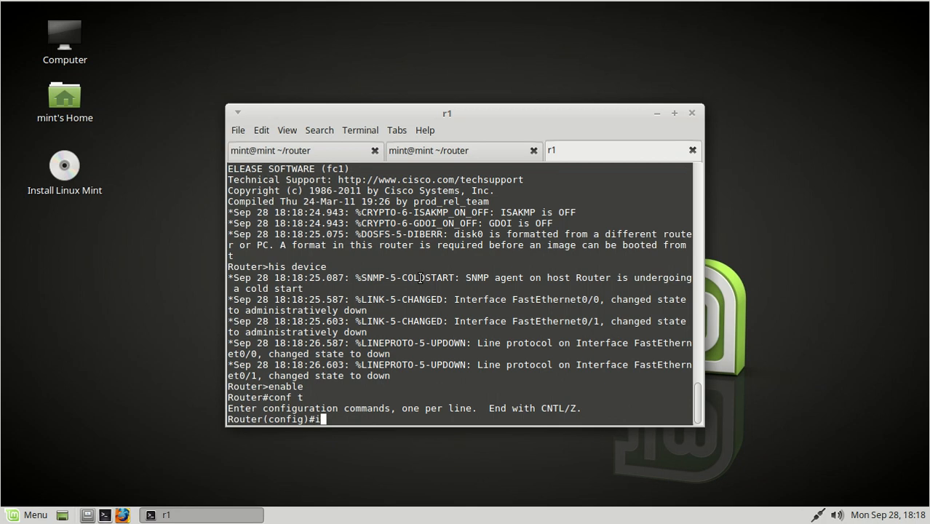
text(nt)
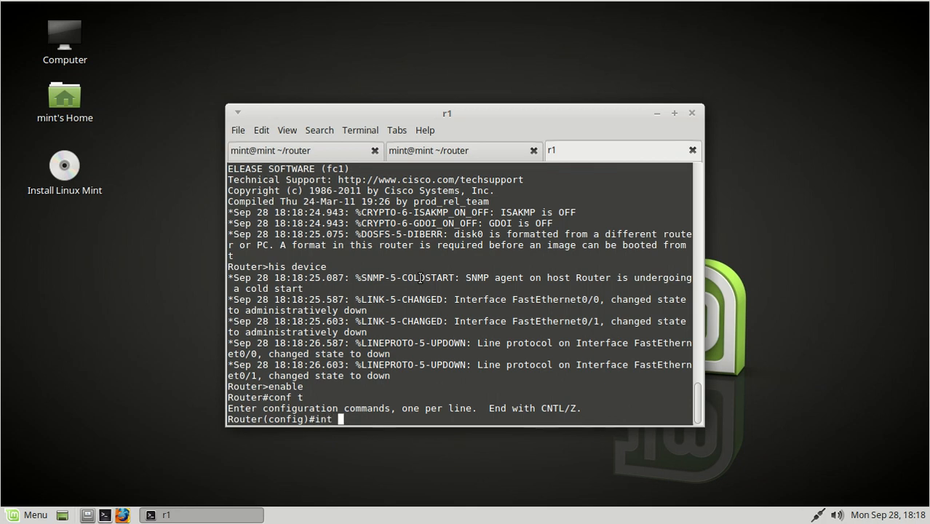
text(fa)
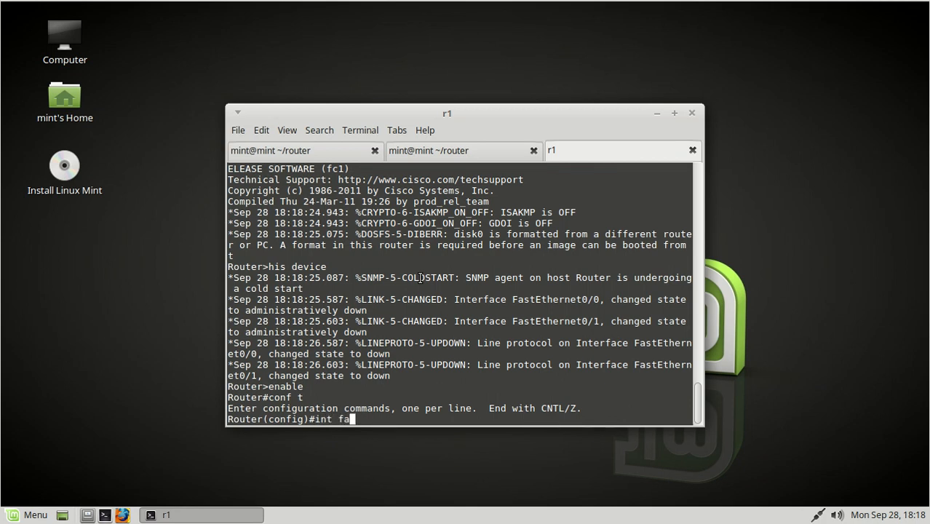
text(0/0)
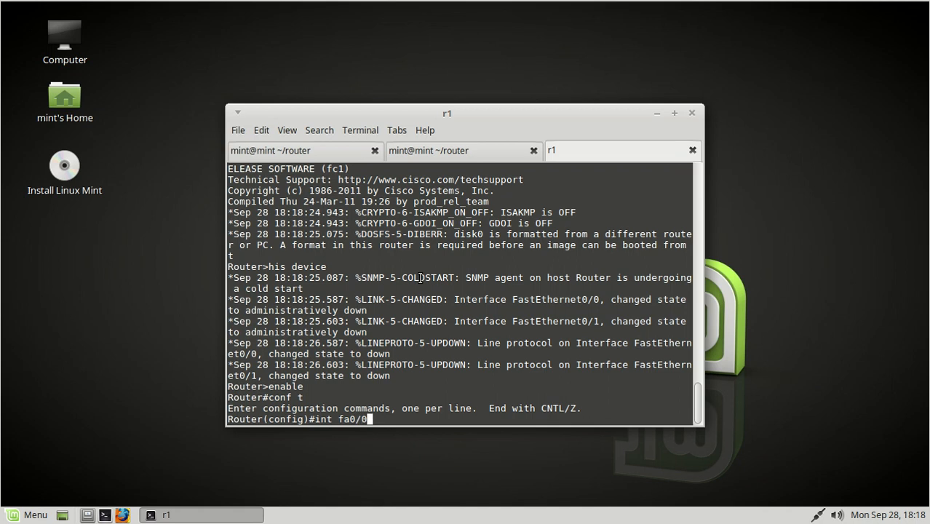
key(Return)
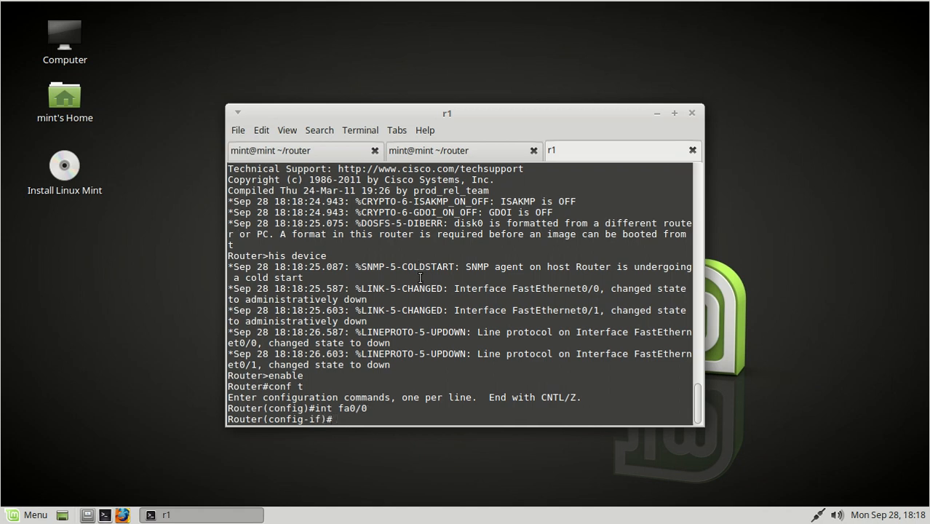
text(ip address)
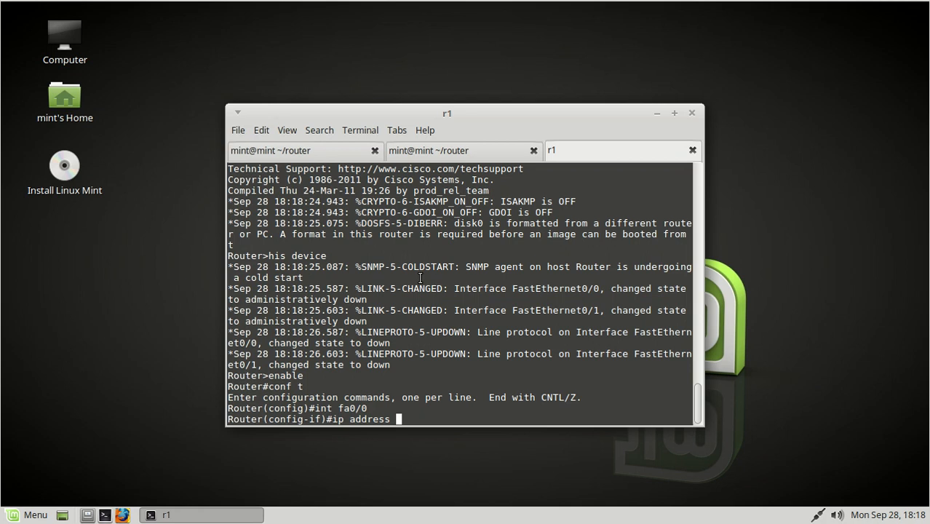
text(192.168.5.1)
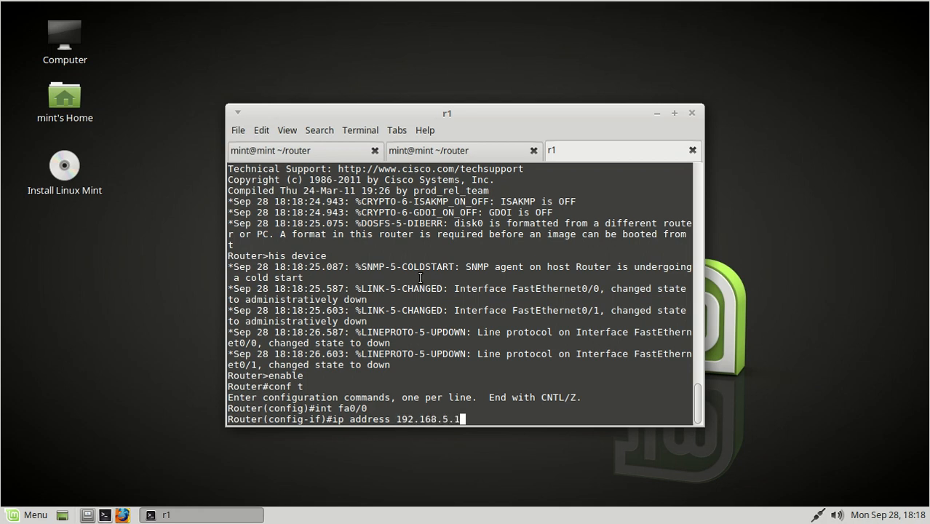
text(255.255.255.0)
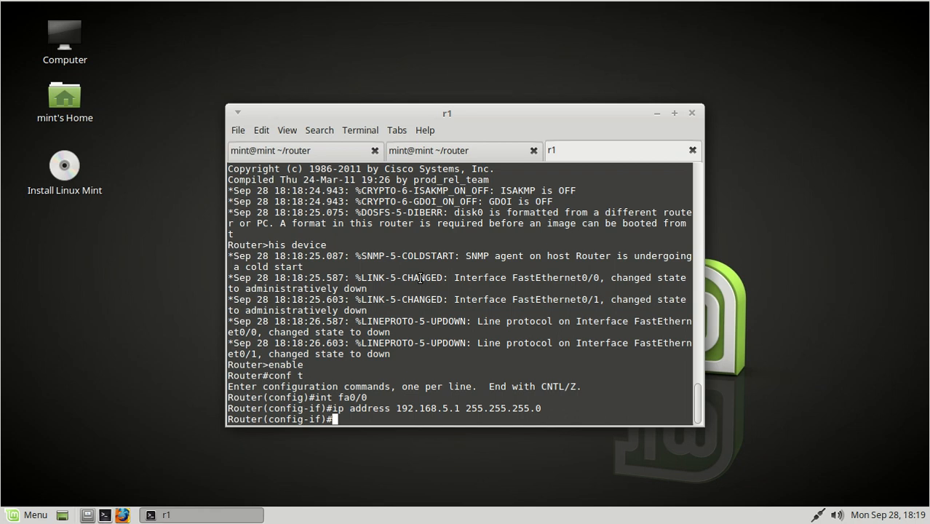
text(no shut)
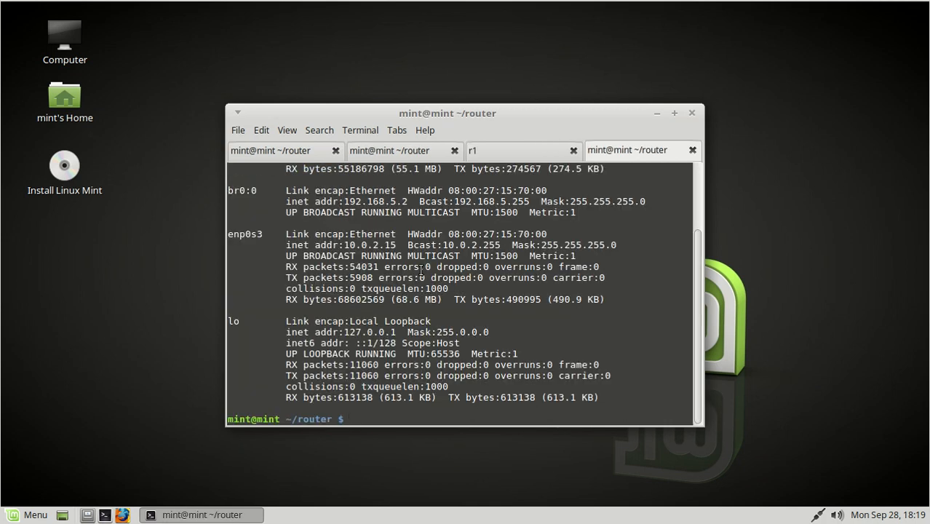
Run ifconfig in a new host tab, showing br0:0 at 192.168.5.2
text(ifconfig)
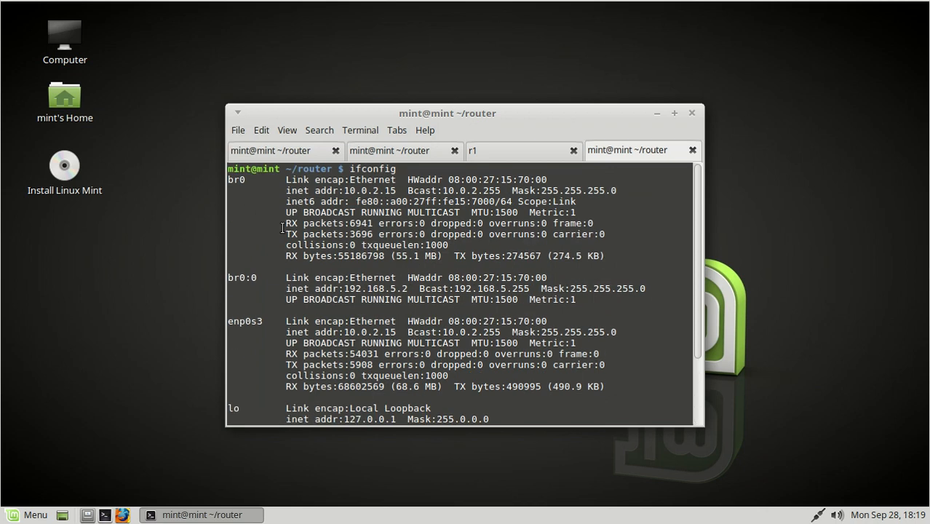
mouse_move(275, 281)
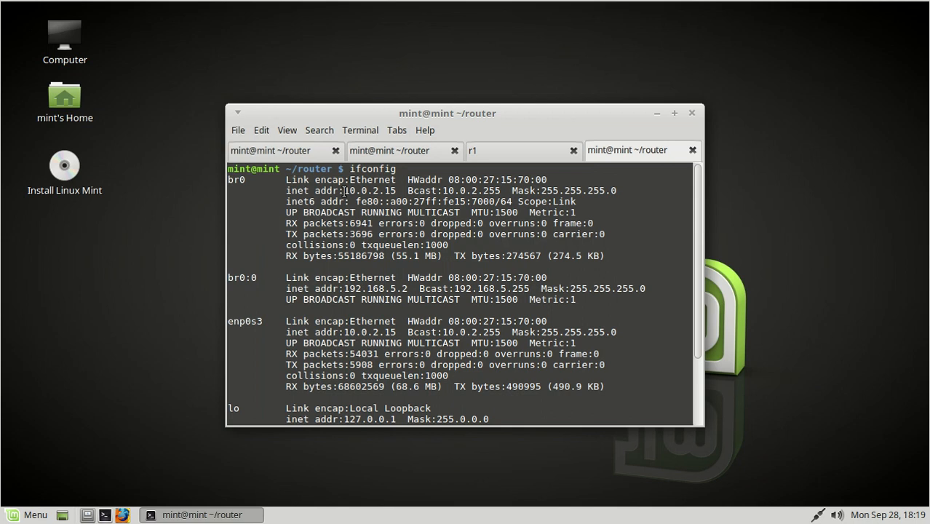
mouse_move(334, 294)
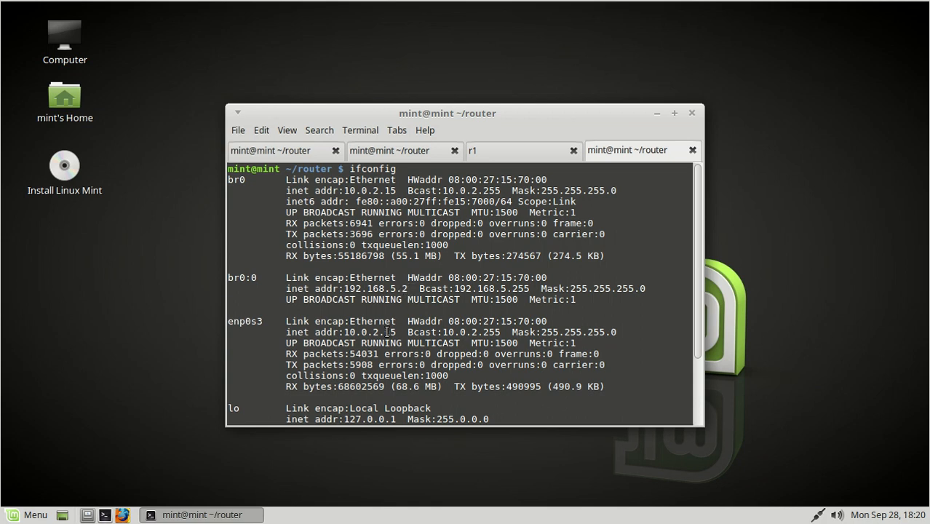
mouse_move(408, 332)
text(p)
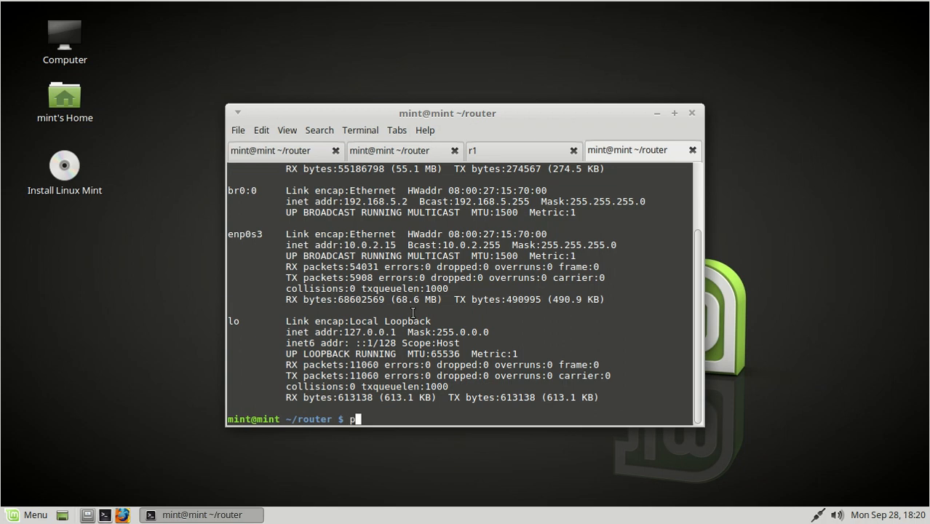
Ping 192.168.5.1 unsuccessfully, add tap1 to bridge br0 with brctl, and ping again
text(ing 192.168.5.1)
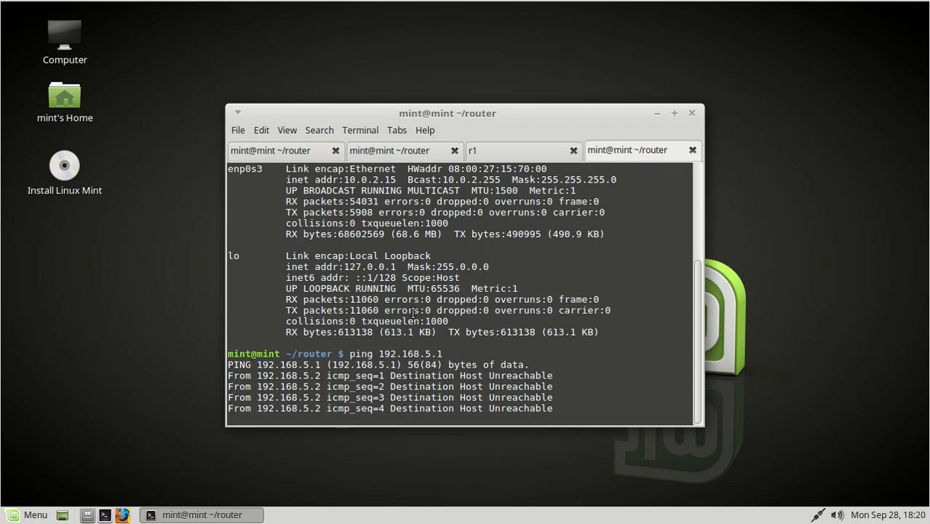
text(c)
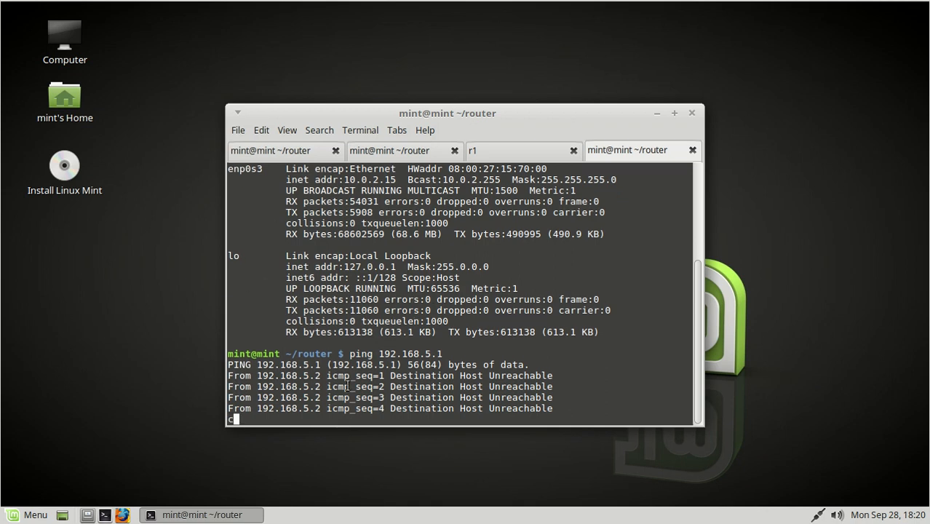
text(sudo)
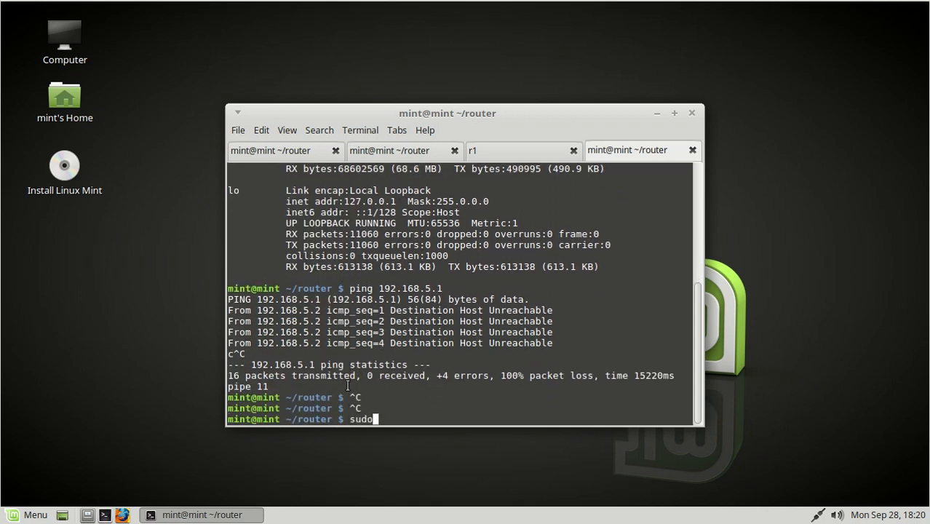
text(brctl)
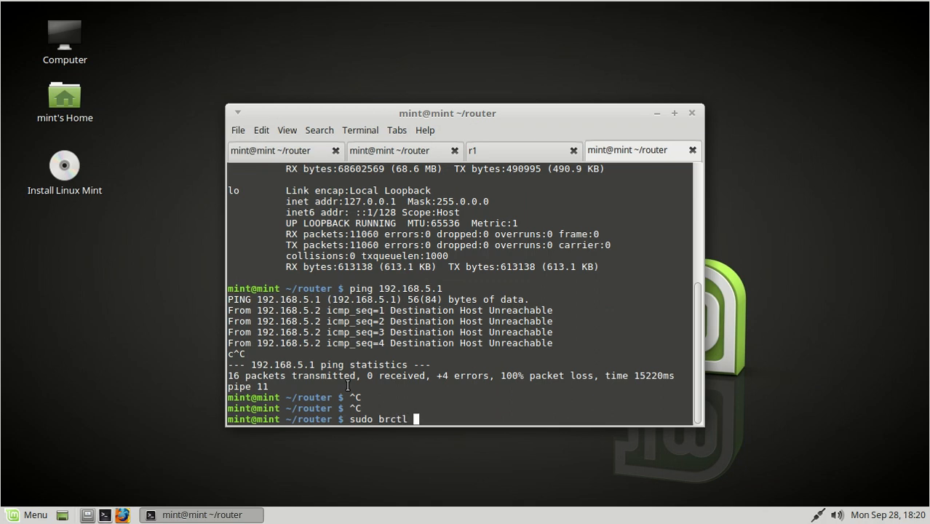
text(addif br0 tap1)
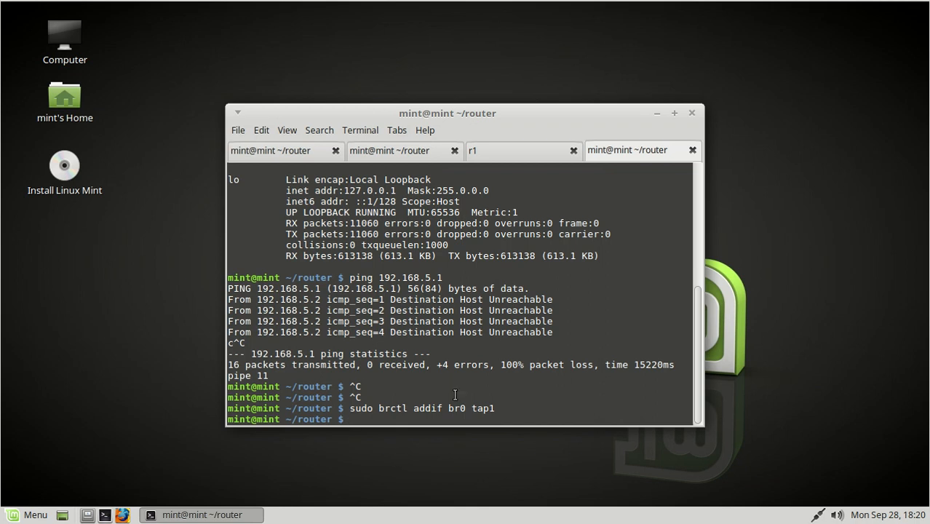
mouse_move(444, 411)
text(ping 192.168.5.1)
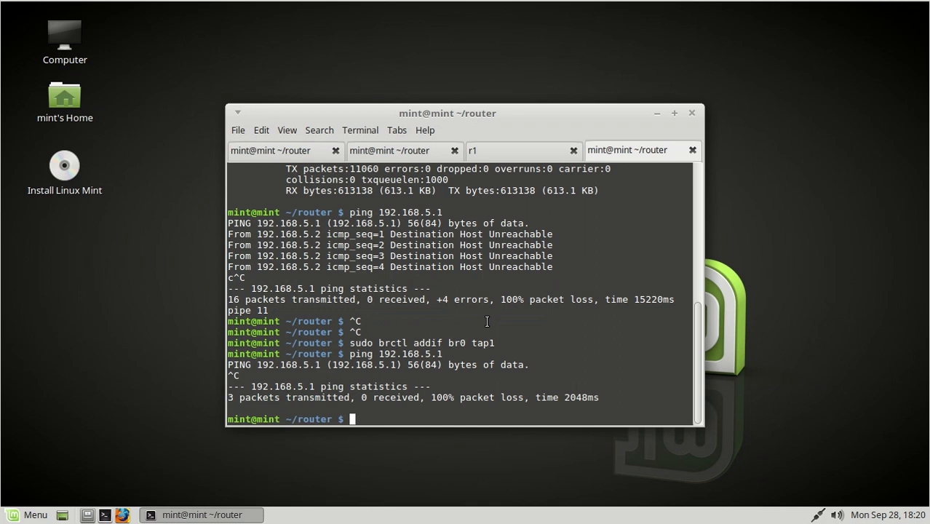
text(brctl show)
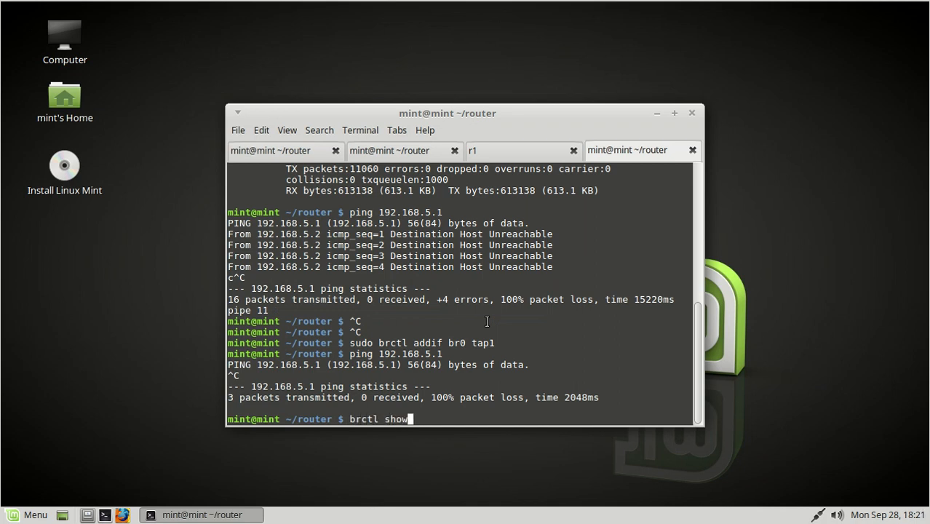
Confirm br0 holds enp0s3 and tap1, then rerun ifconfig to see br0:0 at 192.168.5.2
key(Return)
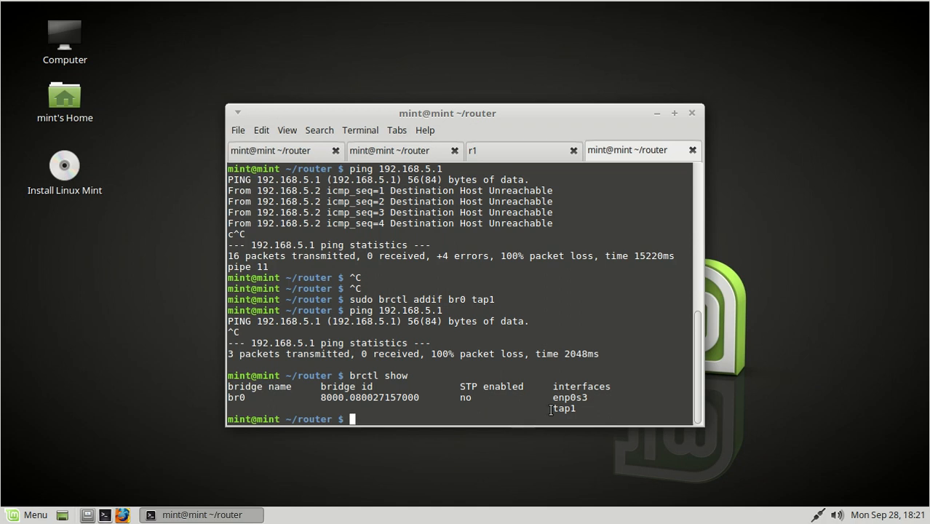
double_click(564, 408)
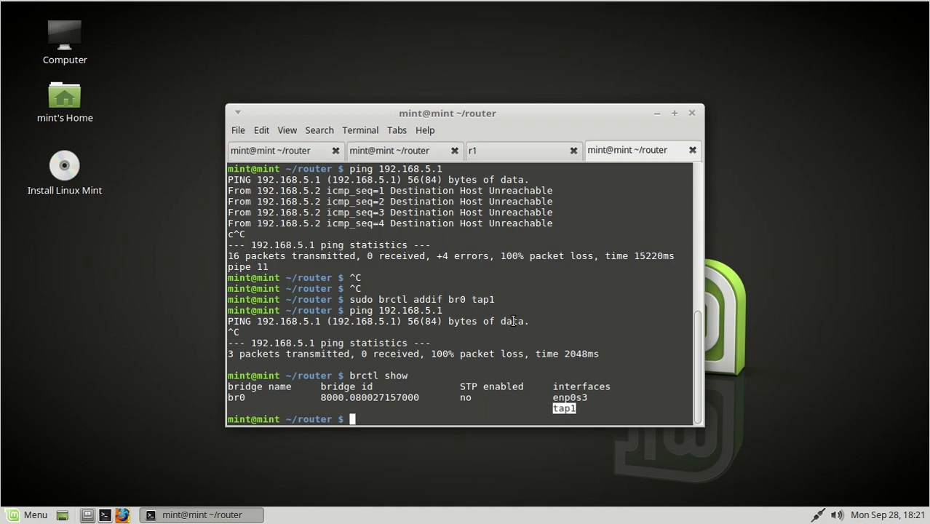
text(ifconfig)
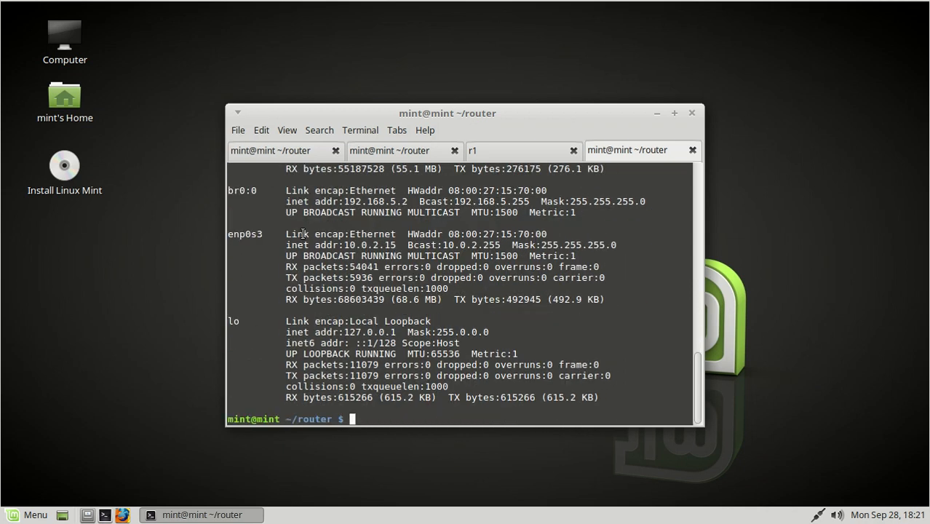
Bring tap1 up with sudo ifconfig and ping 192.168.5.1: 19 sent, 19 received, 0% loss
text(ifconfig tap1)
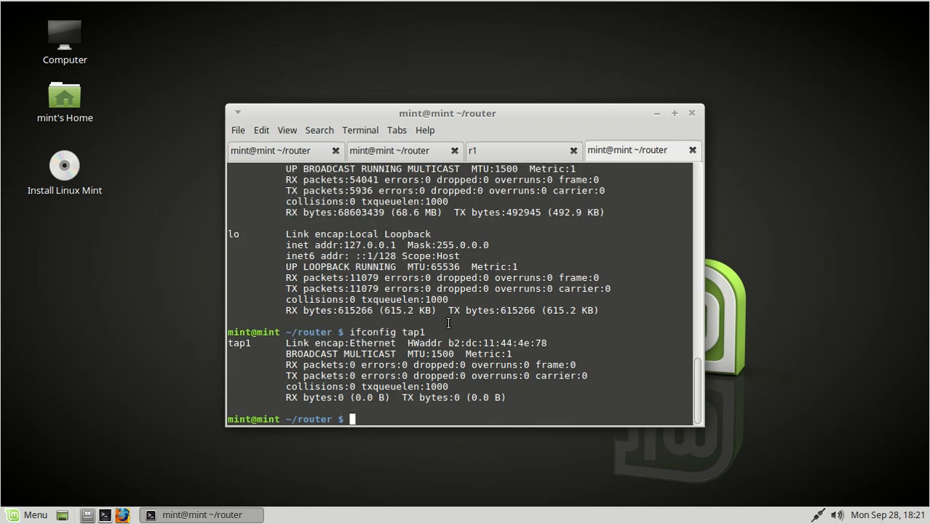
text(sudo)
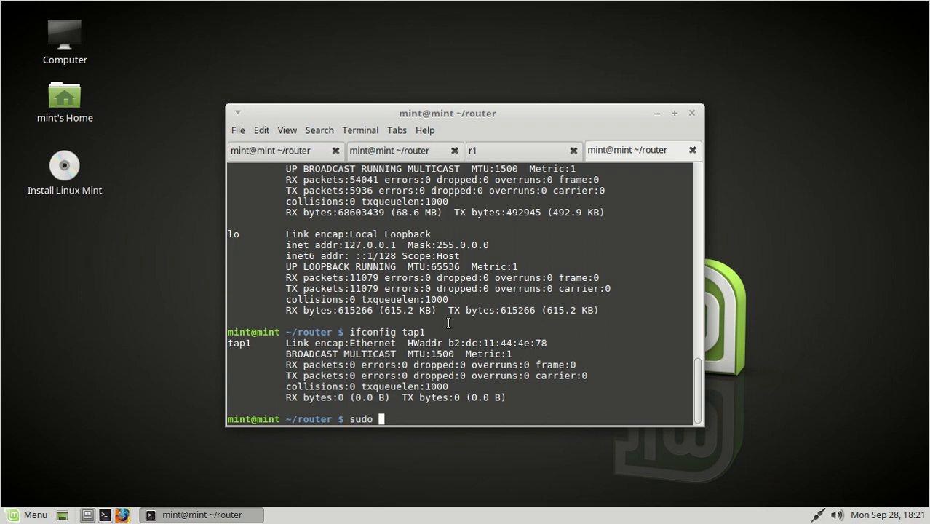
text(ifconfig tap1 up)
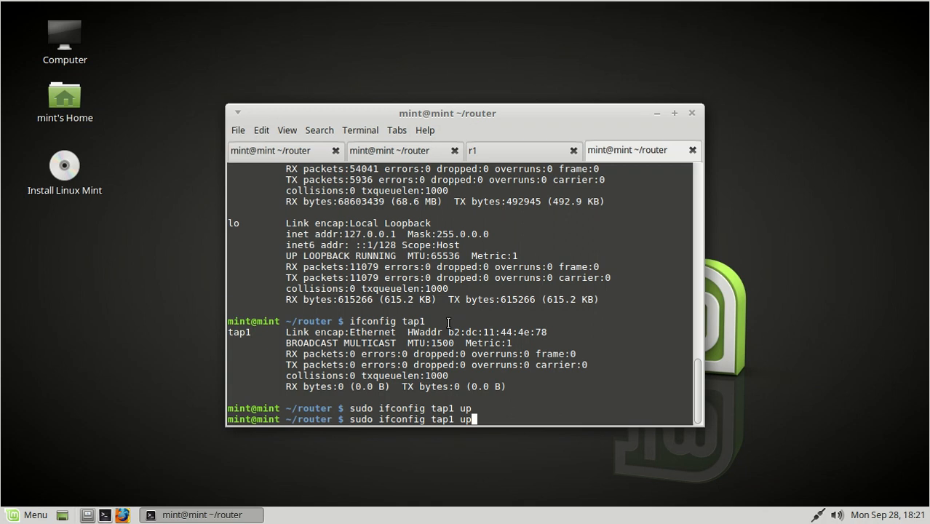
text(ping 192.168.5.1)
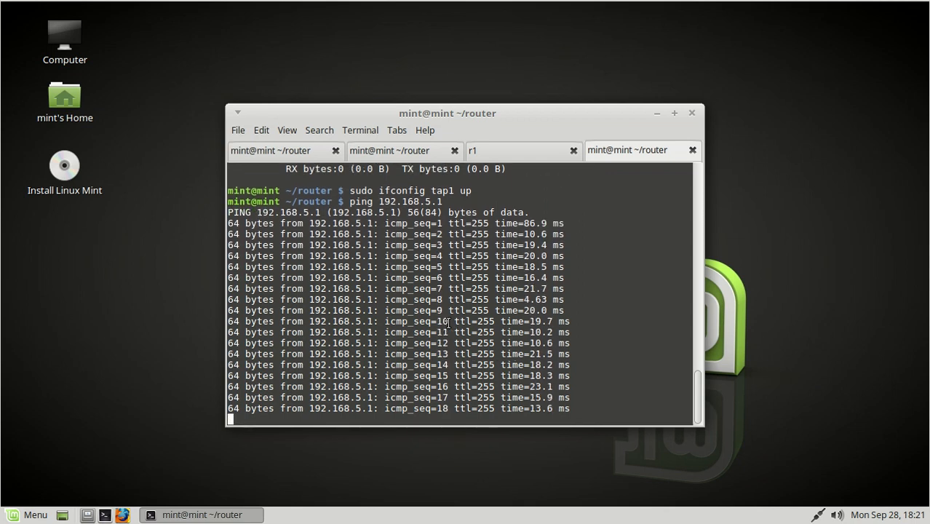
key(ctrl+c)
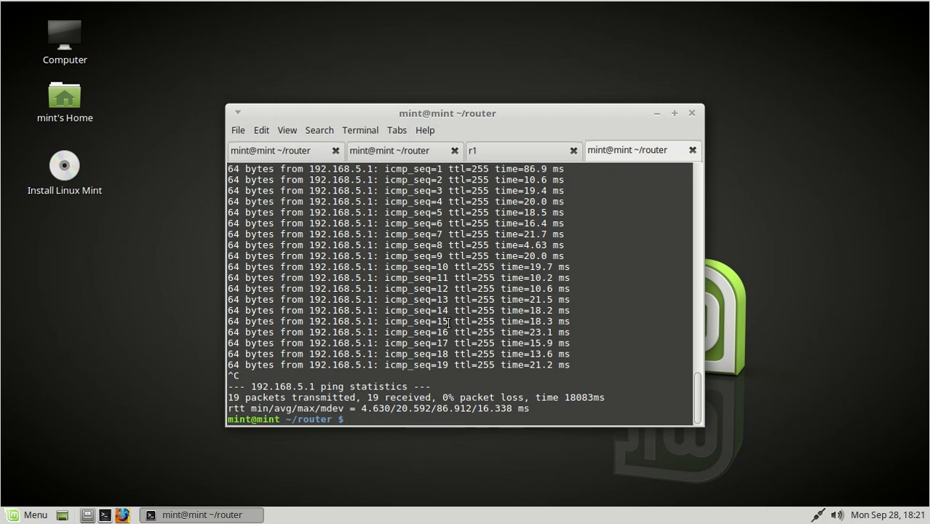